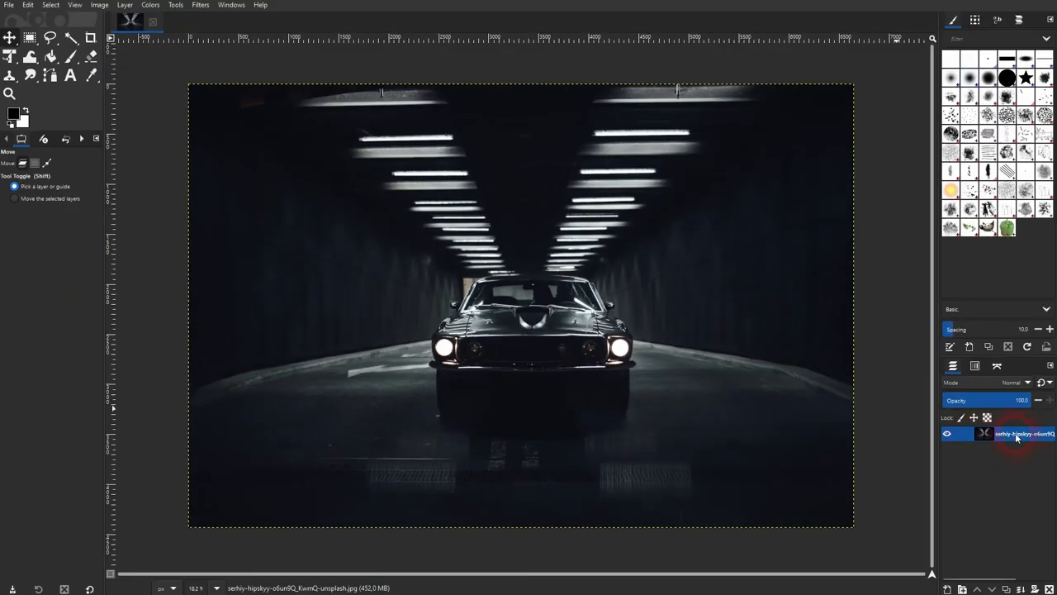
Duplicate the car-in-tunnel photo layer from its right-click menu in the Layers panel.
right_click(1024, 432)
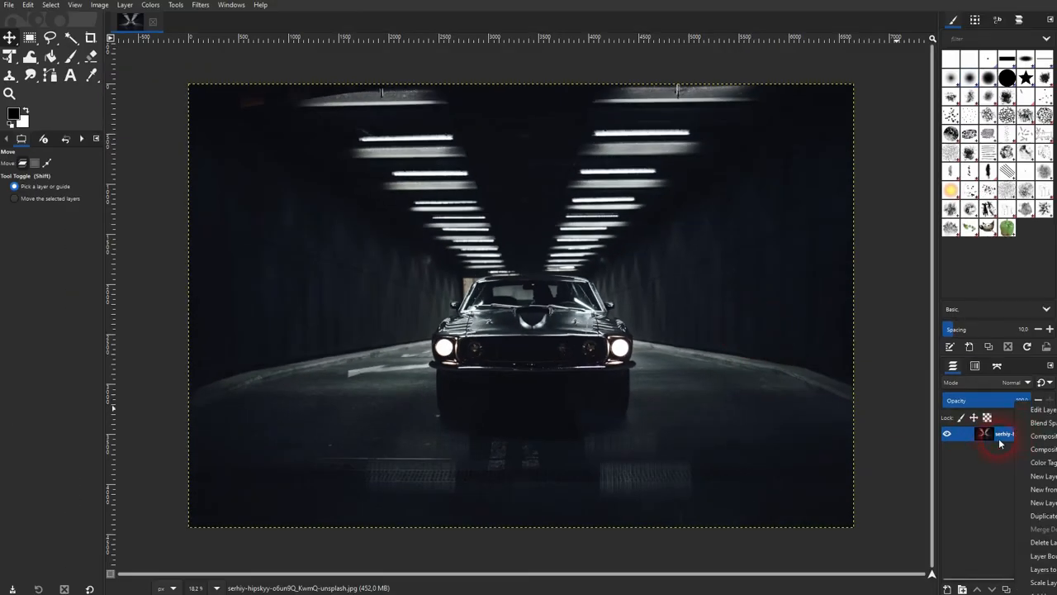
left_click(1042, 516)
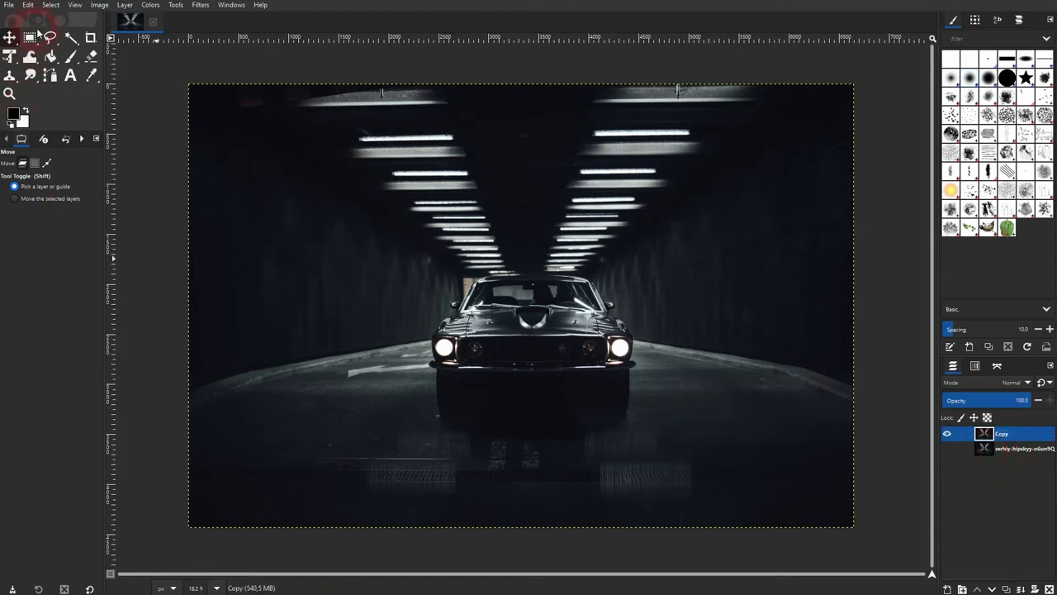
mouse_move(91, 40)
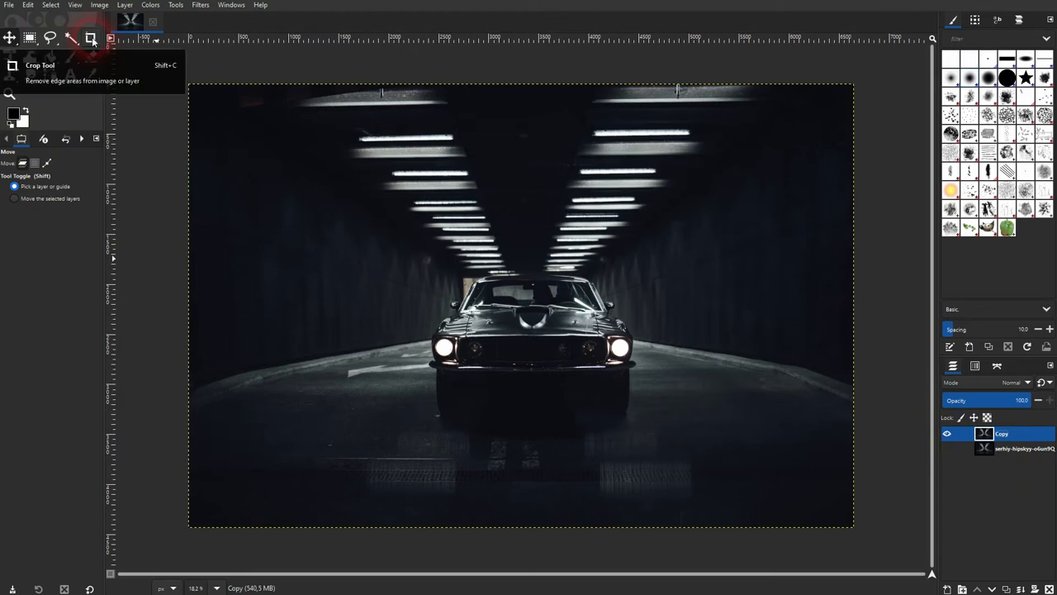
Make the Crop tool active from the toolbox for the Copy layer.
left_click(91, 40)
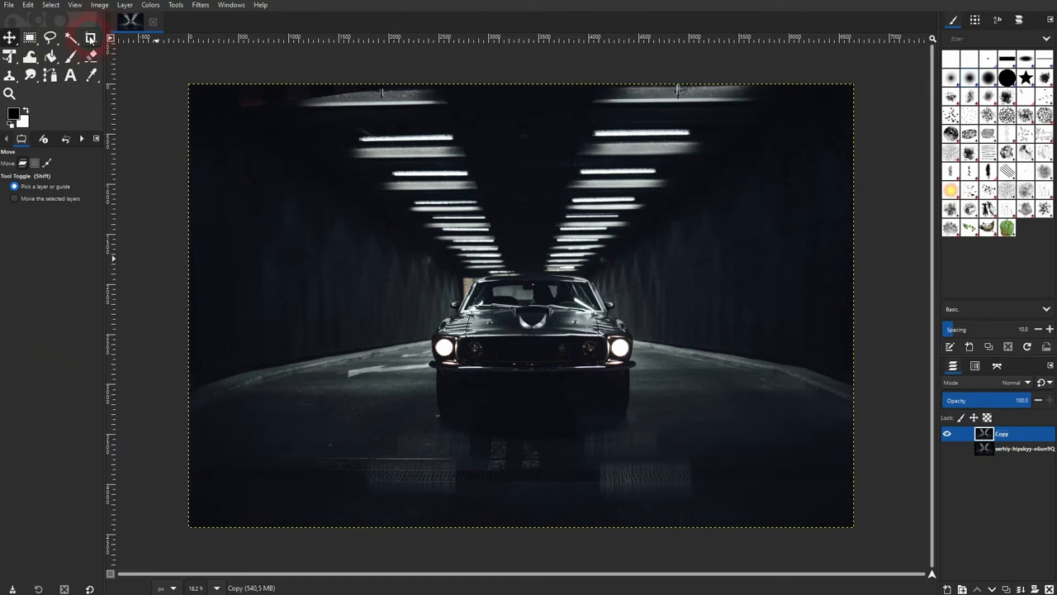
left_click(91, 40)
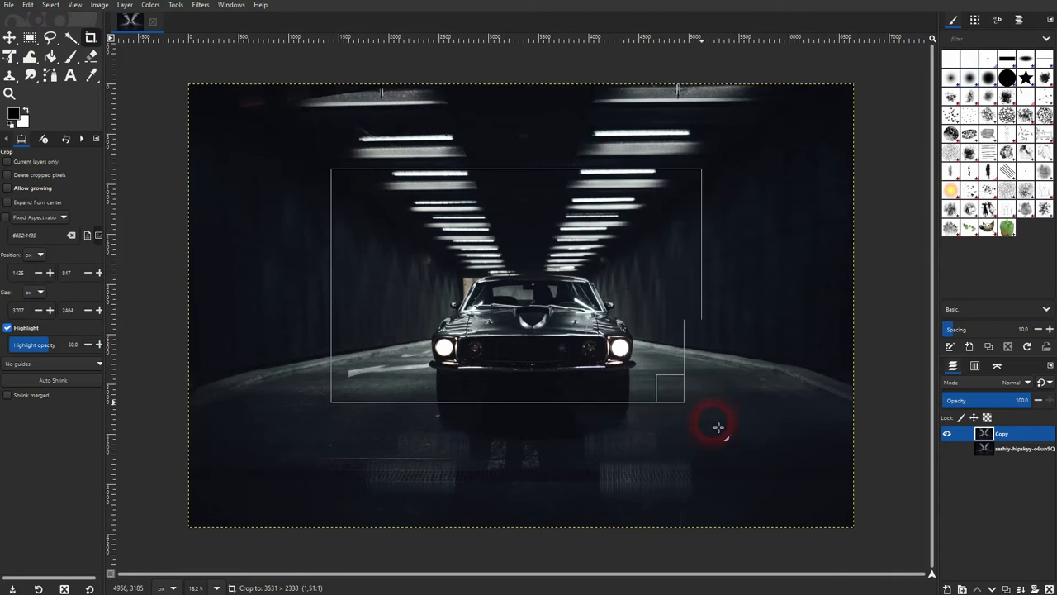
Draw a crop rectangle around the car and tunnel lights and adjust its corners to a wider frame.
left_click_drag(677, 388, 752, 437)
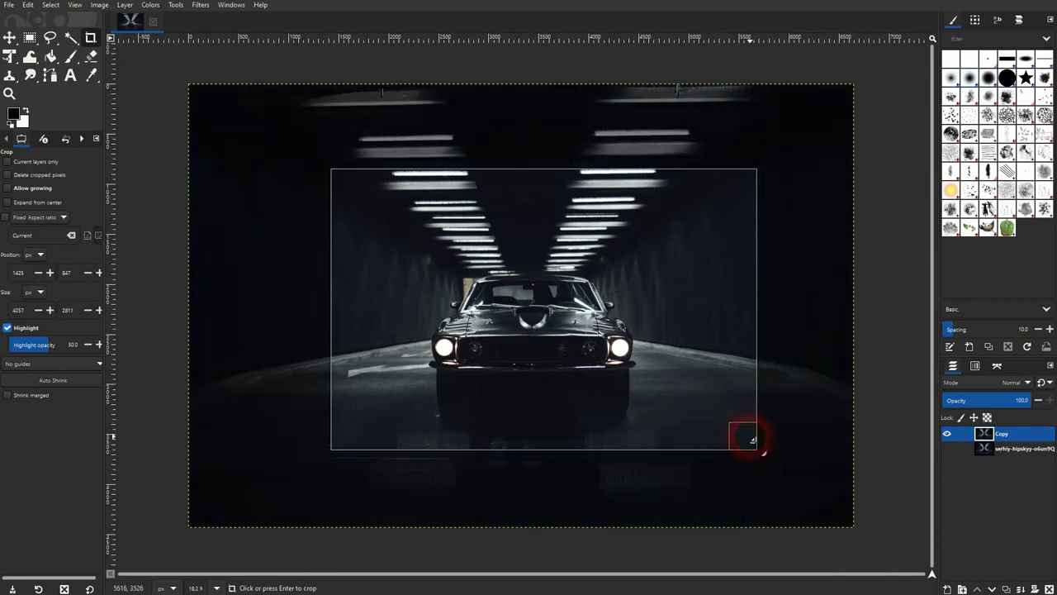
left_click_drag(752, 437, 727, 423)
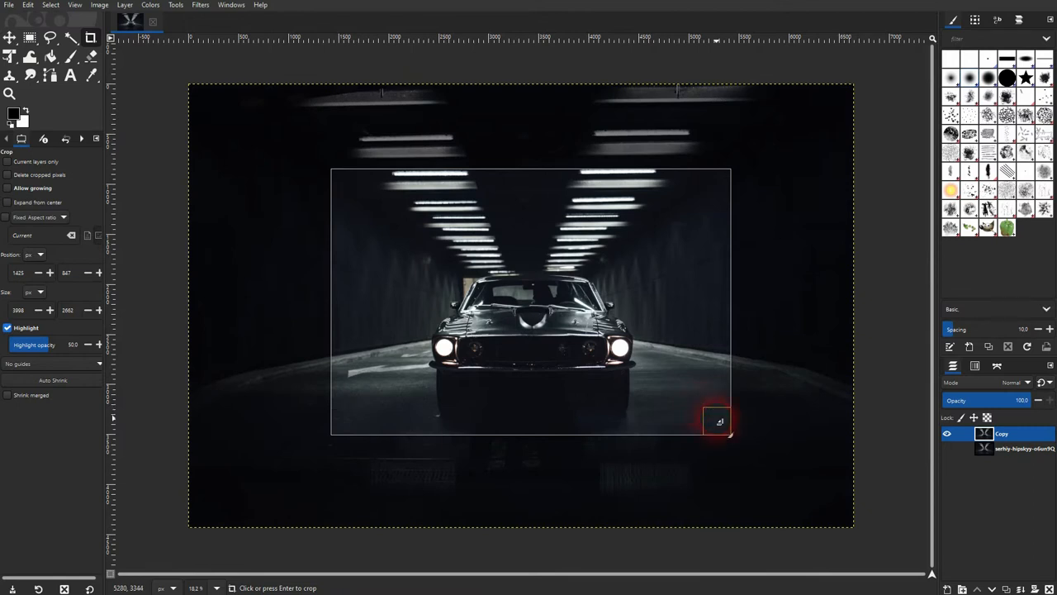
left_click_drag(719, 422, 790, 476)
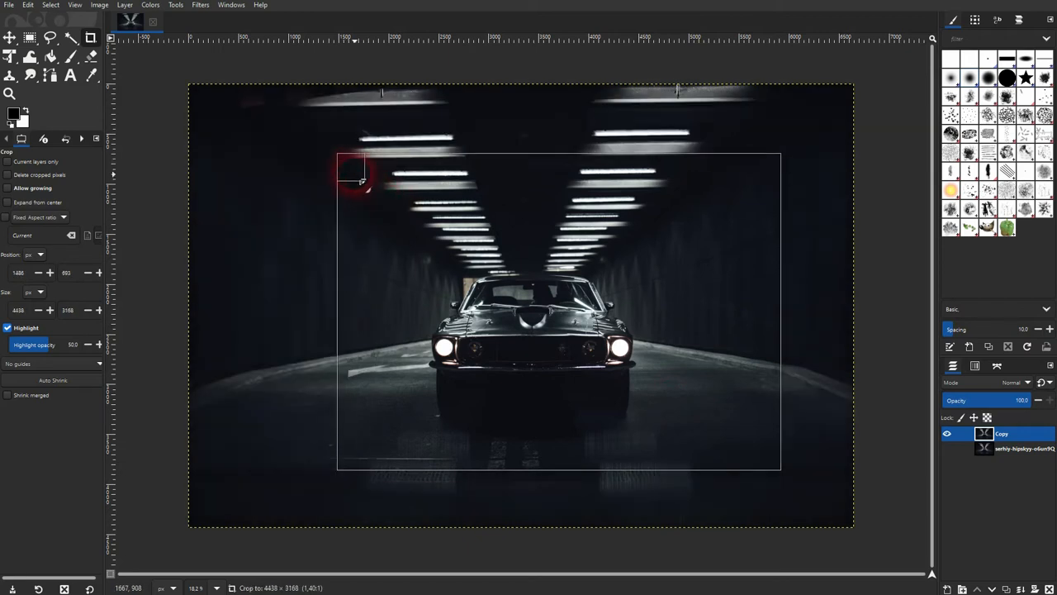
left_click_drag(360, 180, 380, 277)
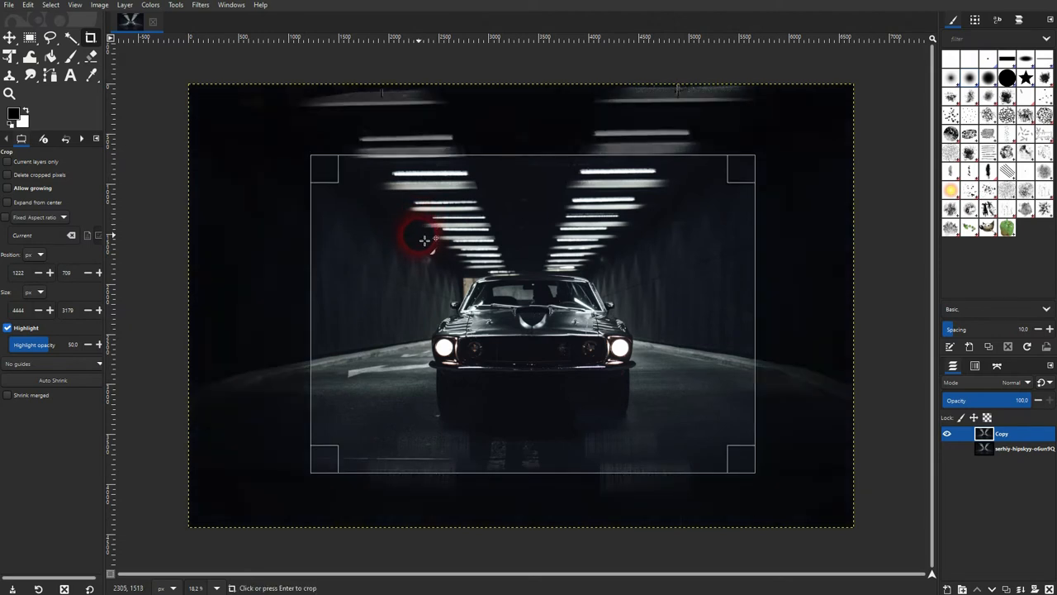
mouse_move(608, 298)
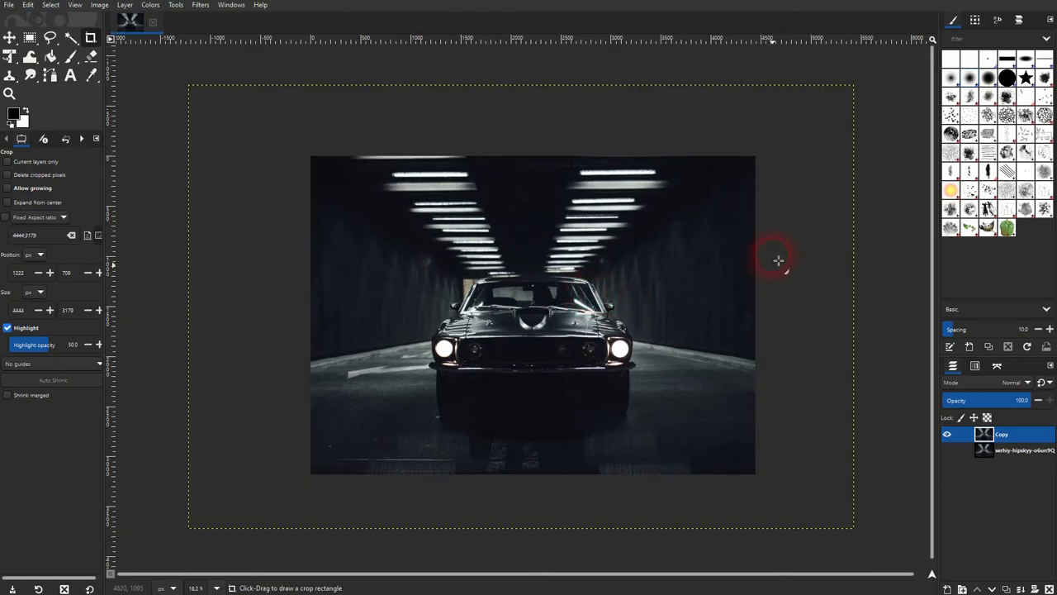
mouse_move(754, 443)
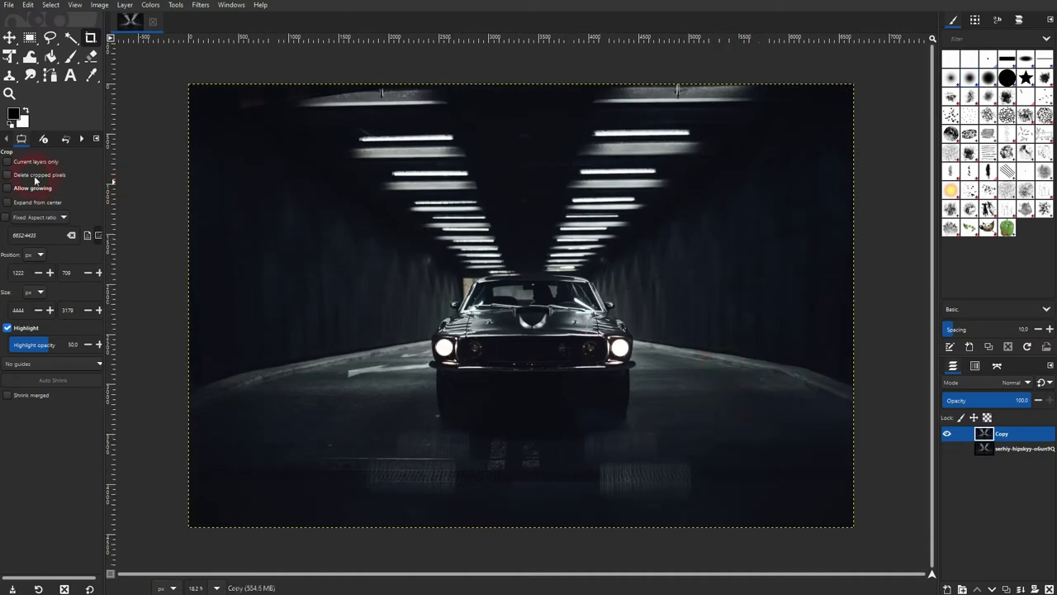
mouse_move(9, 164)
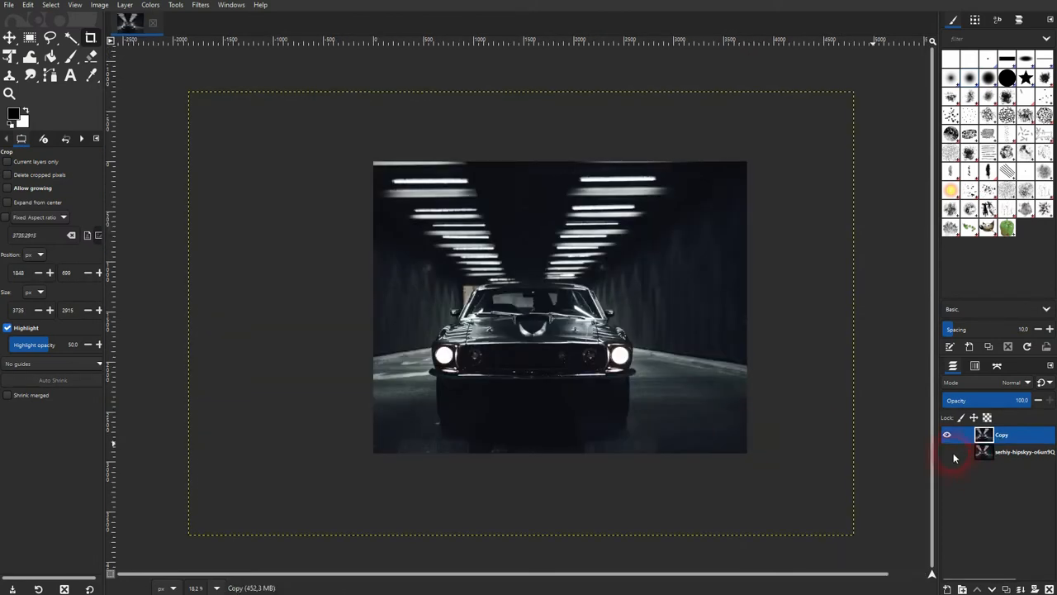
Hide the original photo layer and show it again to compare with the Copy layer.
left_click(947, 434)
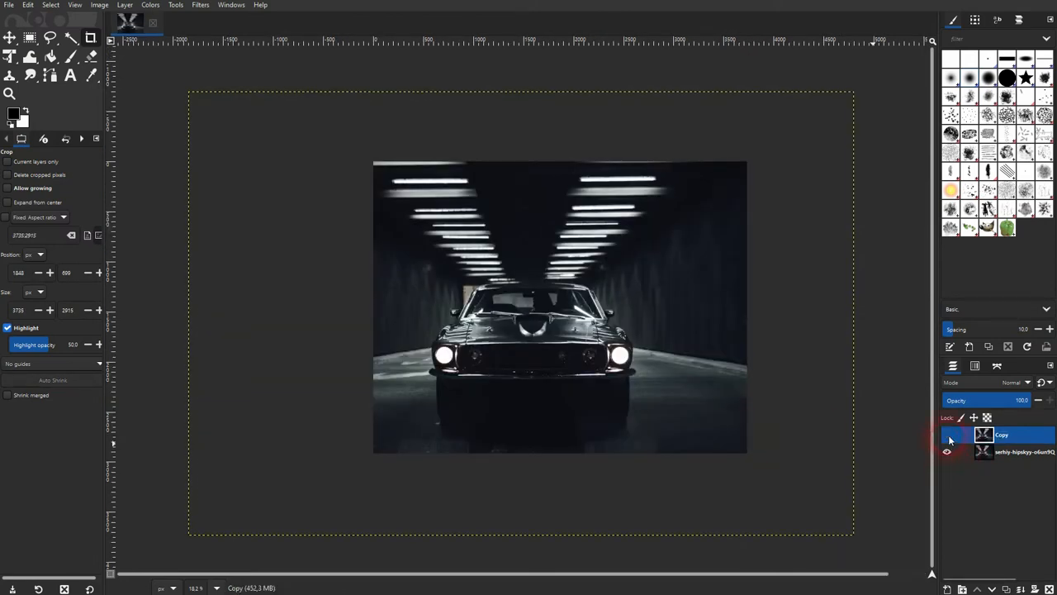
left_click(948, 435)
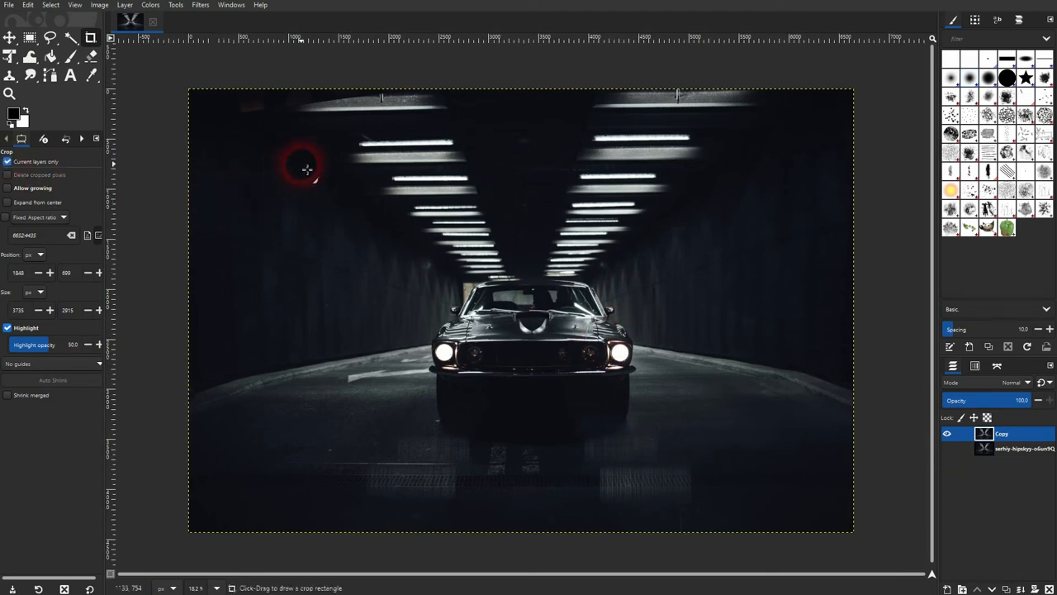
left_click_drag(306, 168, 545, 313)
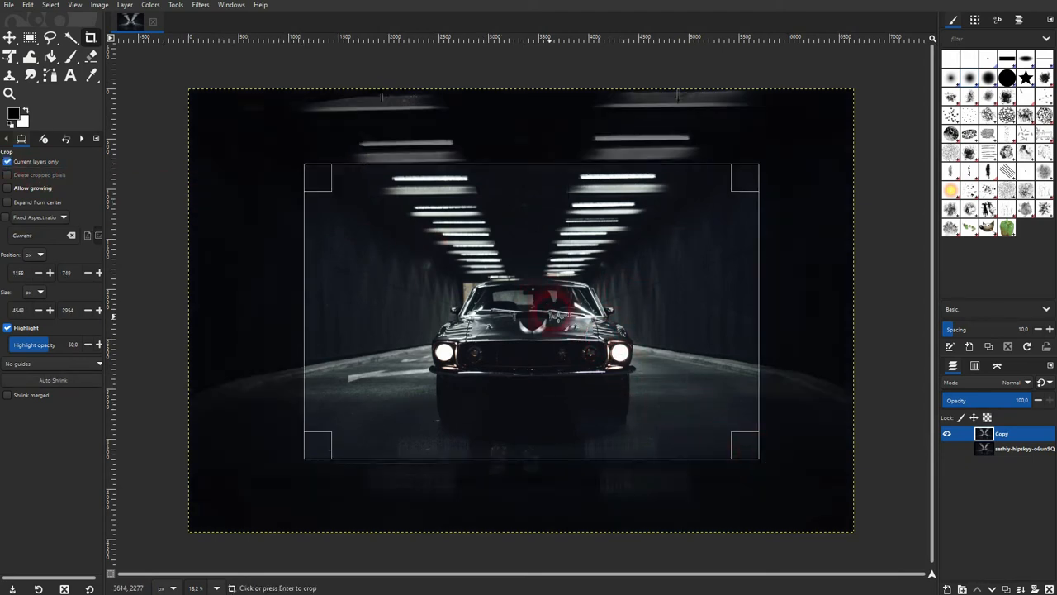
key("Enter")
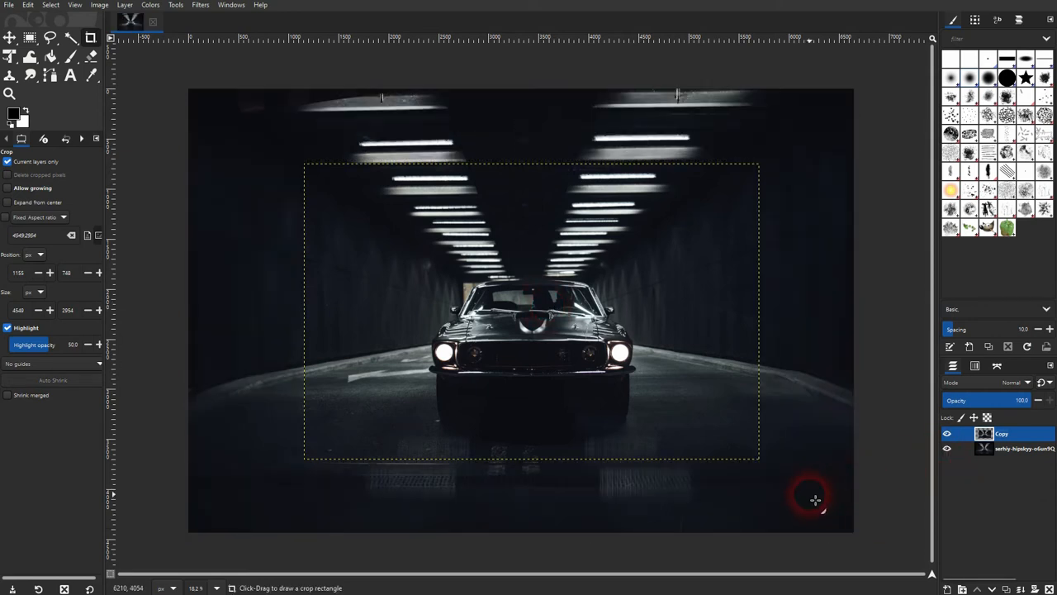
mouse_move(701, 522)
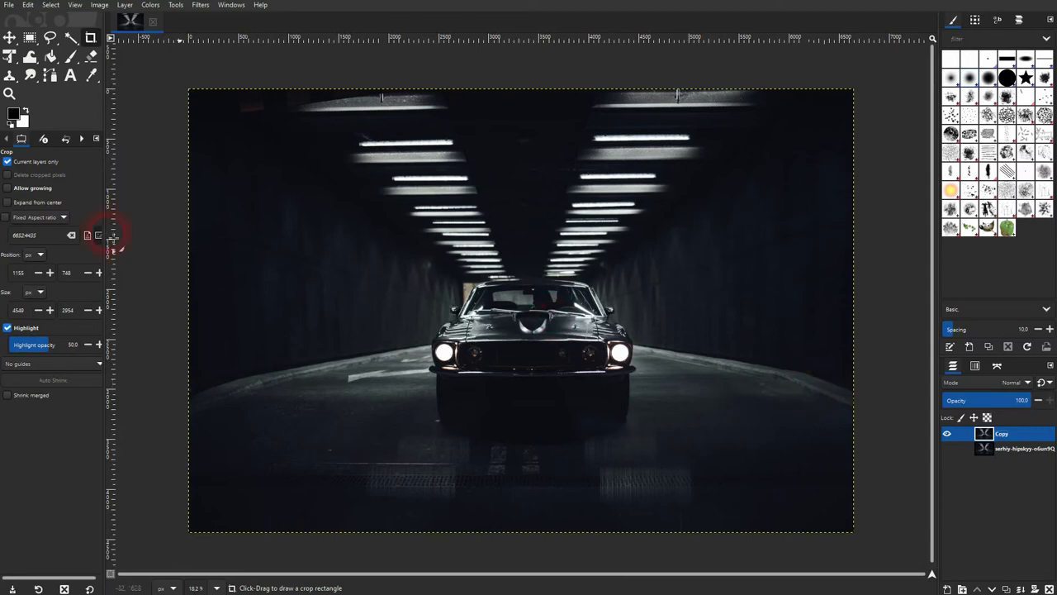
mouse_move(8, 162)
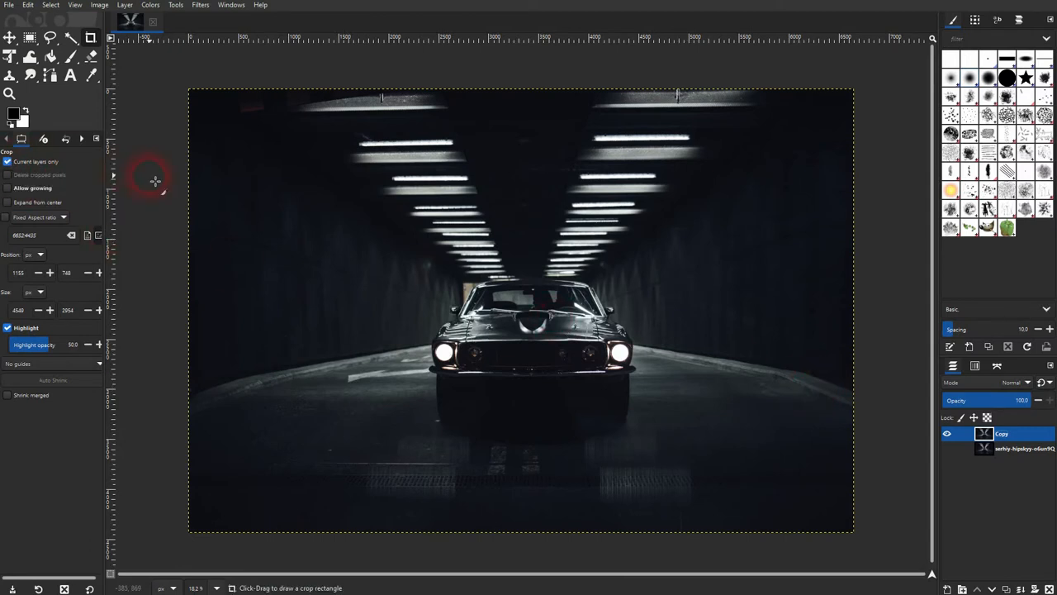
mouse_move(324, 239)
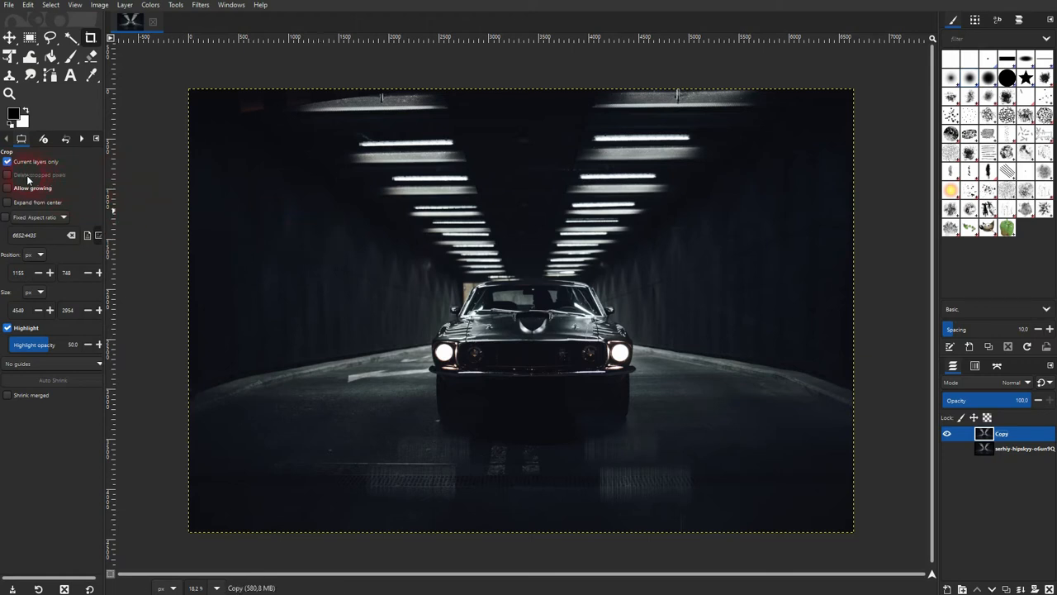
mouse_move(73, 203)
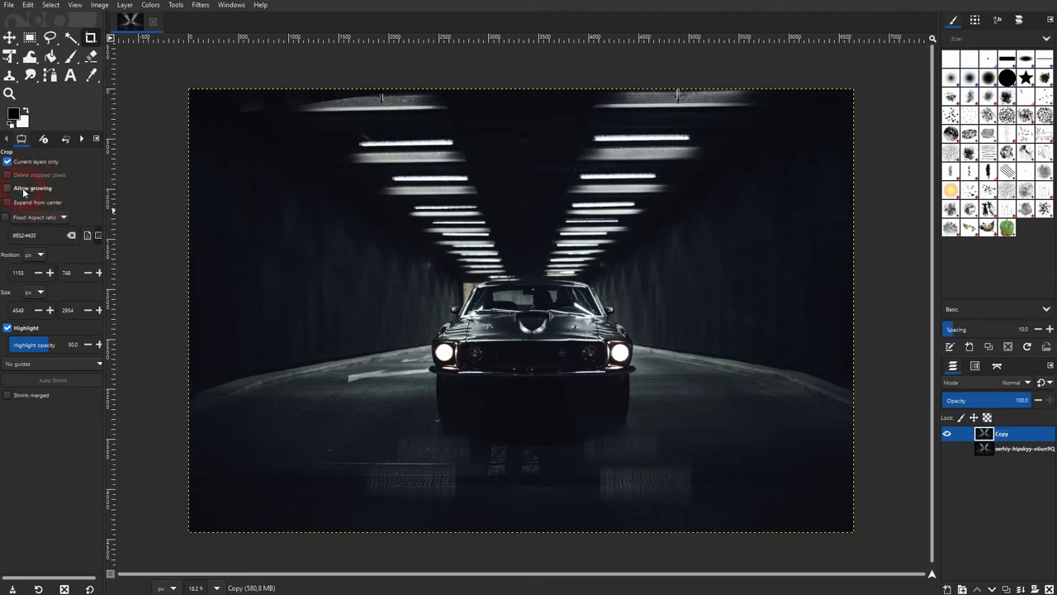
mouse_move(33, 189)
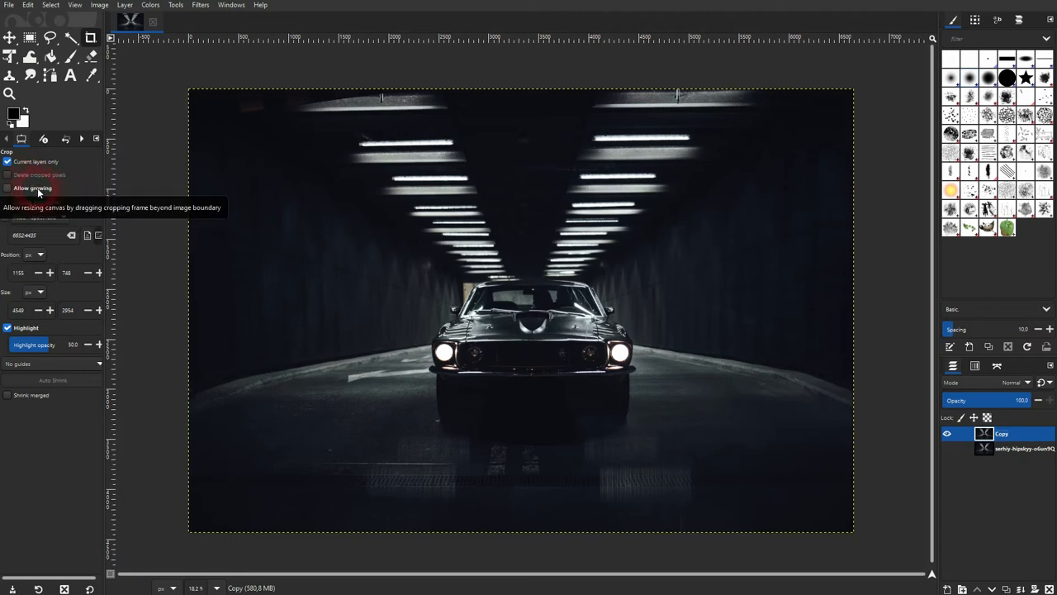
Draw crop frames at the top-left, bottom-right, and one reaching past the photo's top-right edge.
left_click_drag(305, 178, 346, 213)
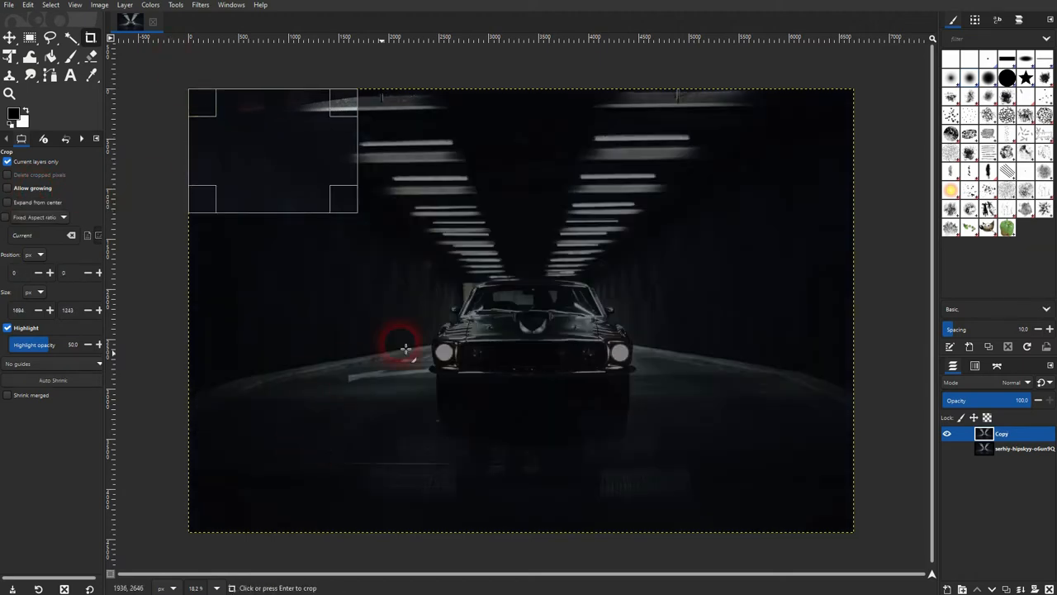
left_click_drag(404, 347, 872, 502)
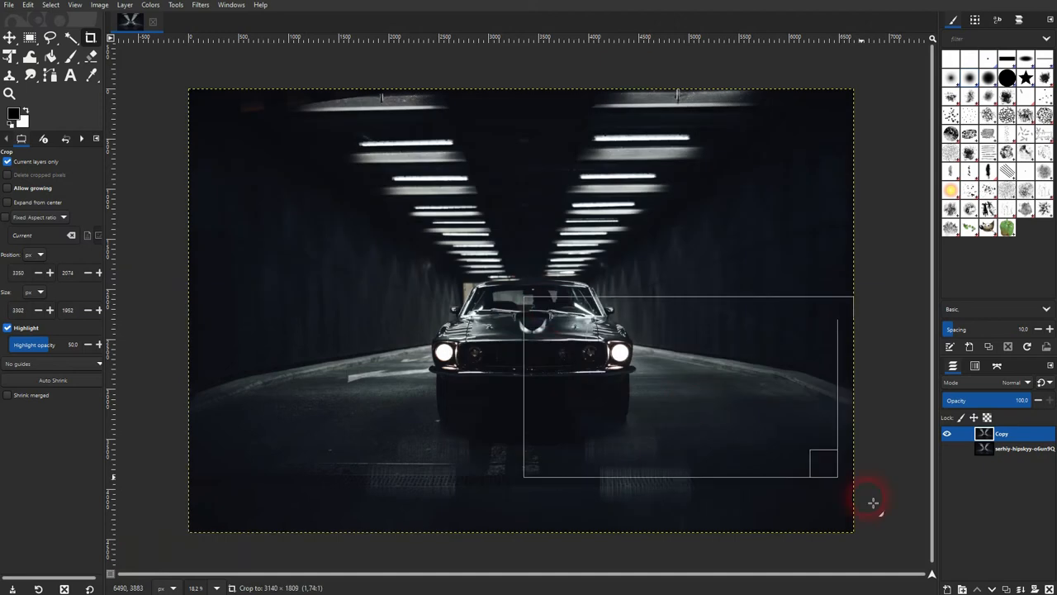
left_click_drag(834, 471, 855, 531)
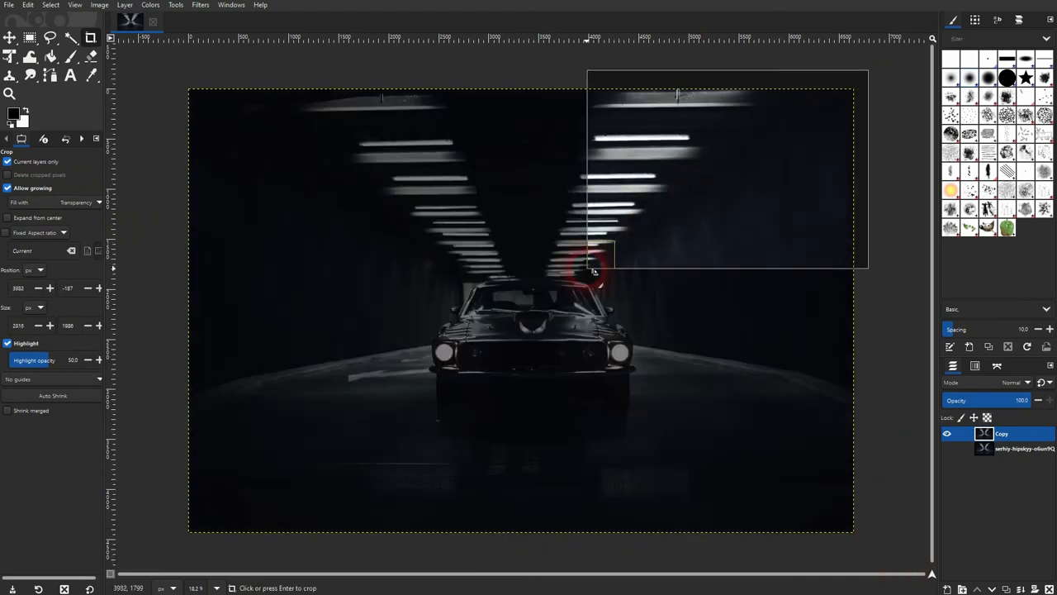
mouse_move(6, 188)
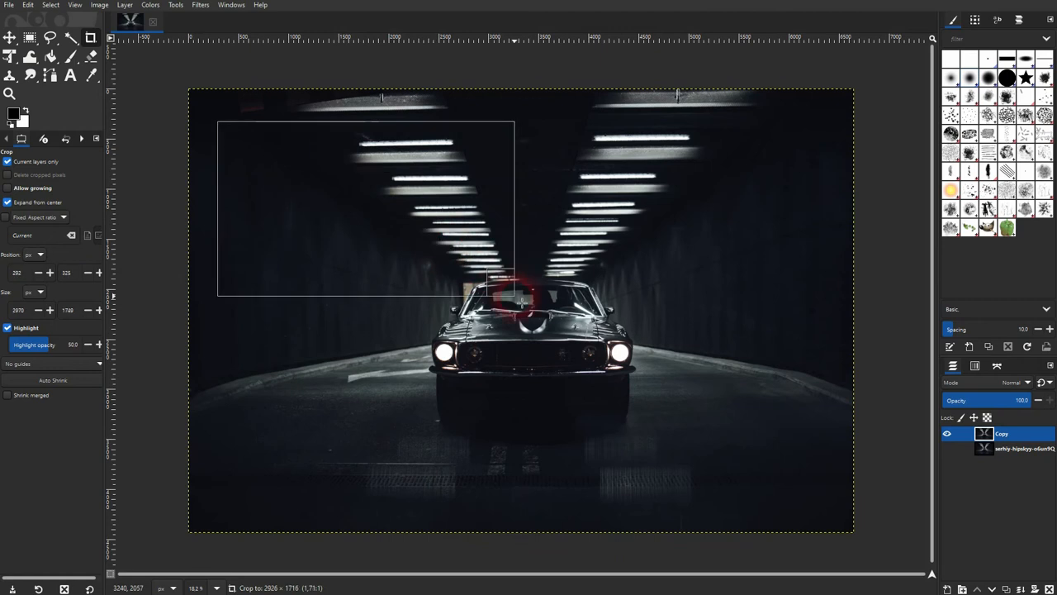
Draw and enlarge a centre-expanding crop frame around the car, then switch to fixed proportions.
left_click_drag(512, 297, 757, 195)
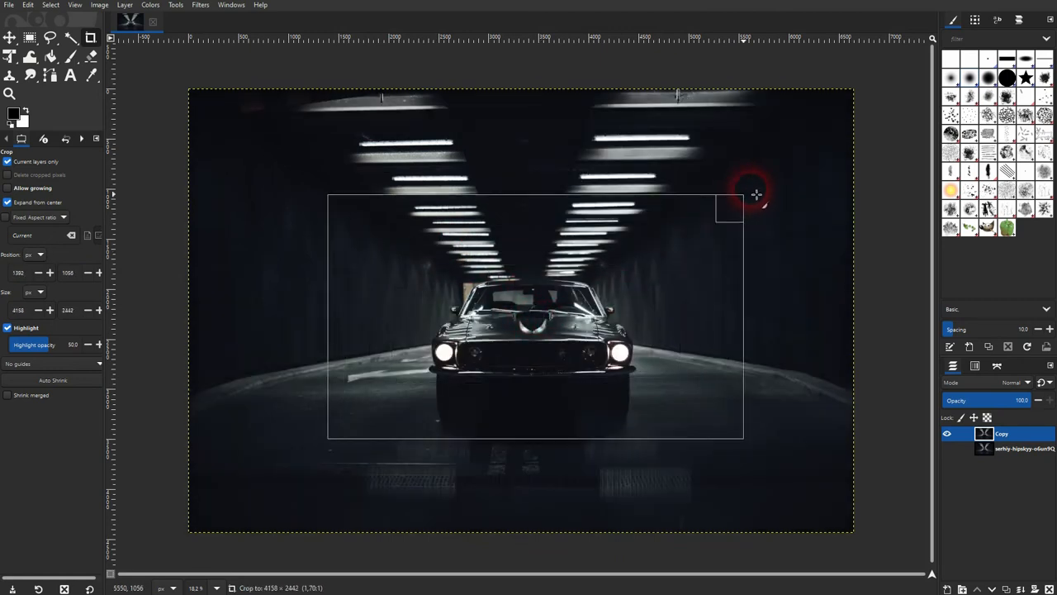
left_click_drag(751, 195, 545, 328)
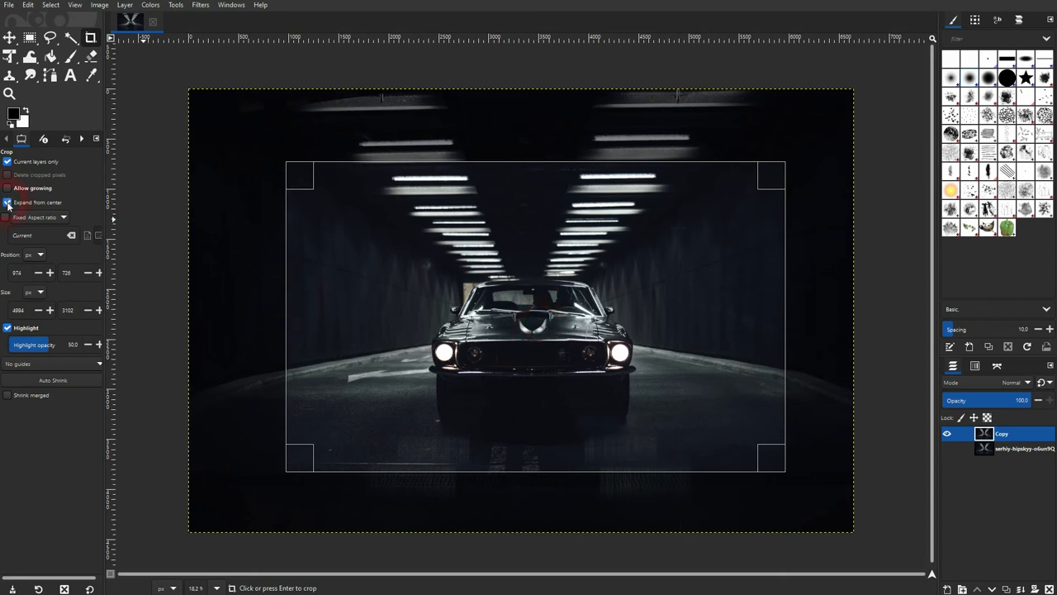
left_click(7, 202)
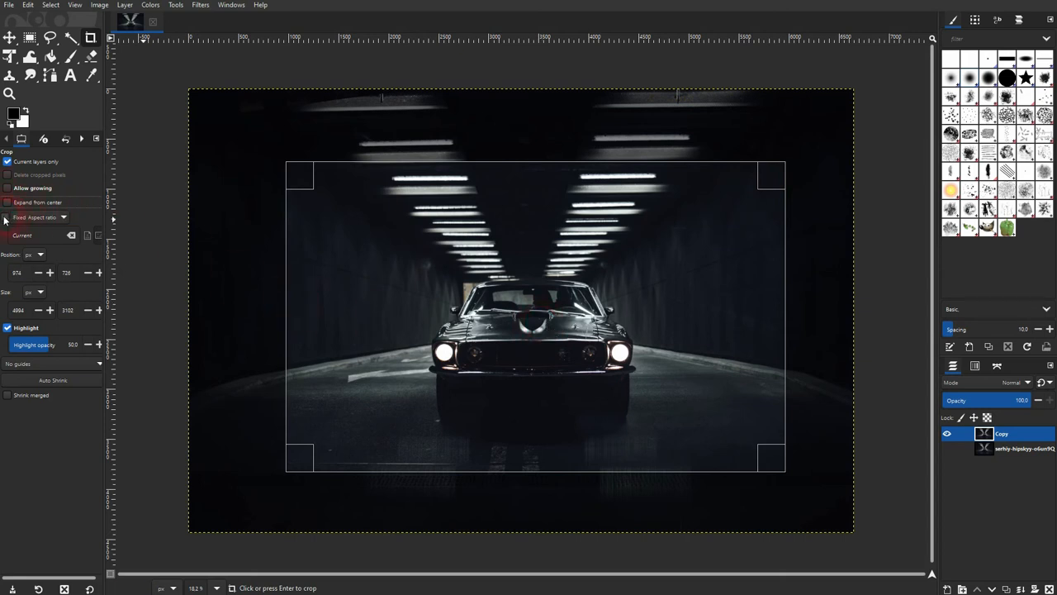
left_click(40, 217)
type("1000")
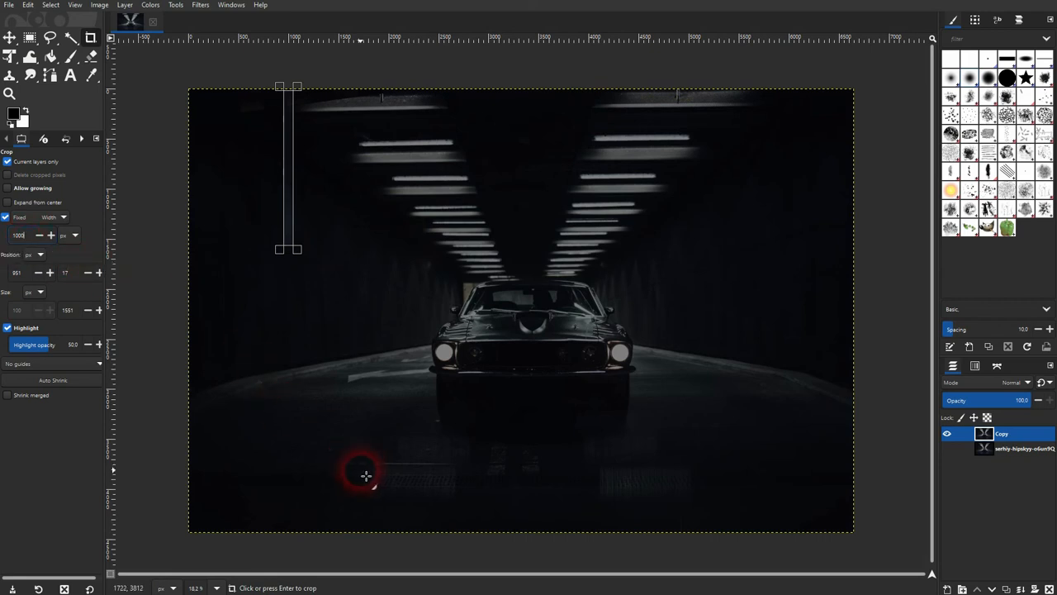
Draw a fixed-proportion crop frame over the left side of the photo.
left_click_drag(365, 476, 651, 126)
type("4000")
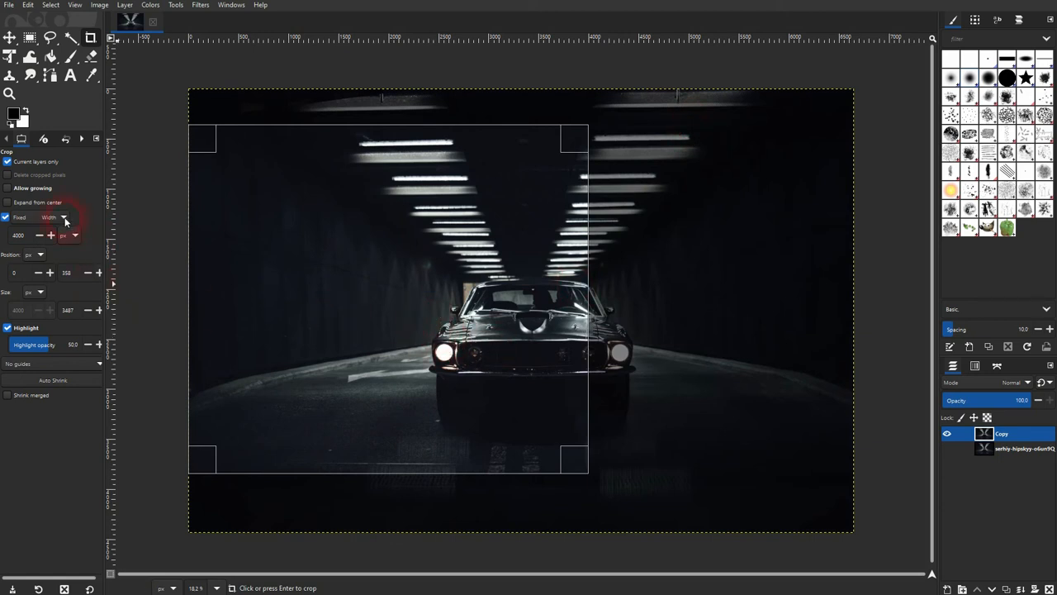
left_click(65, 219)
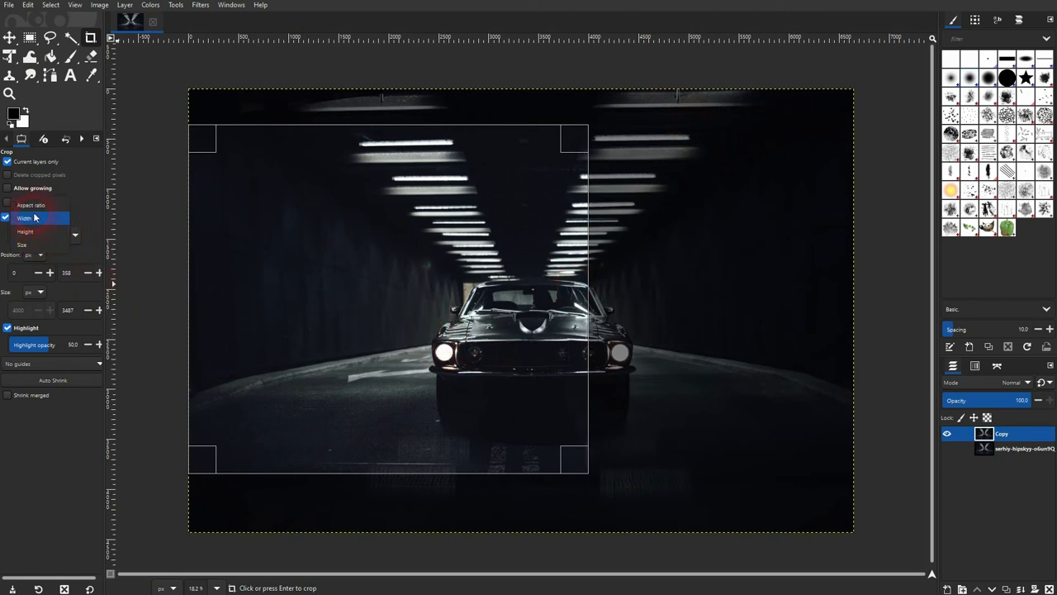
left_click(39, 218)
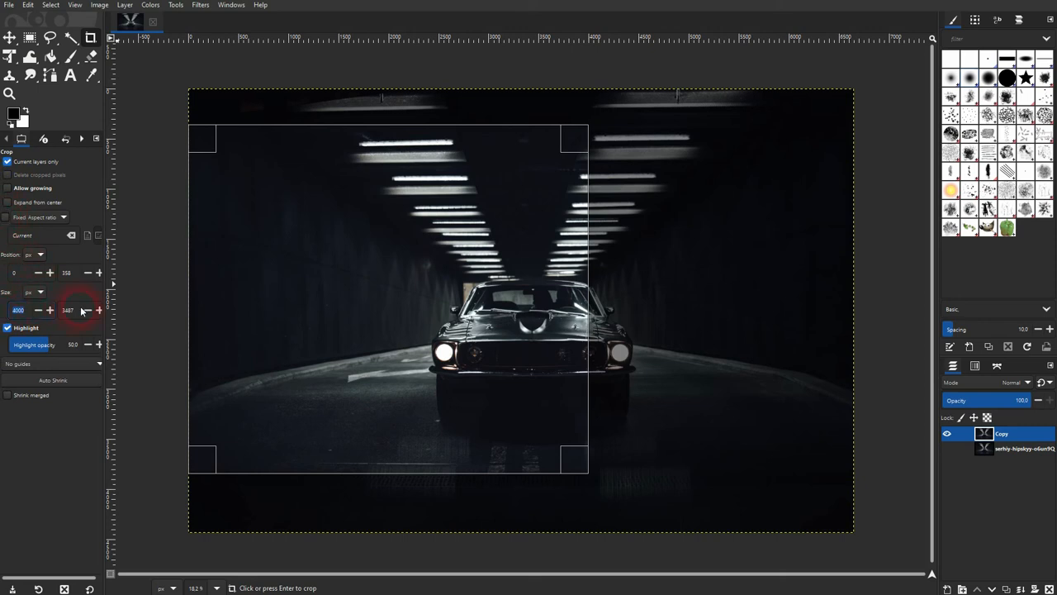
mouse_move(68, 310)
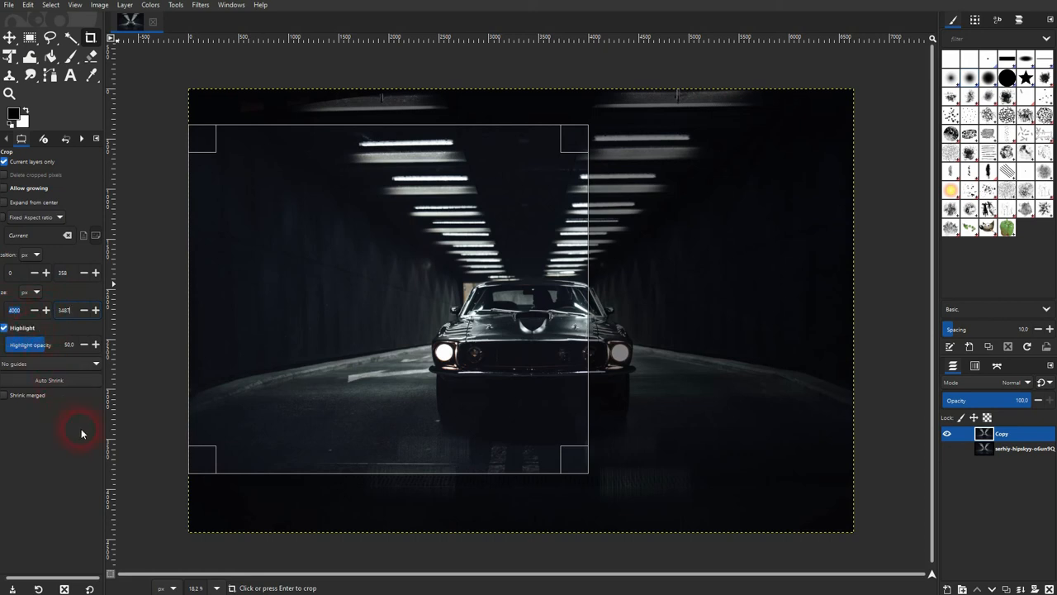
Centre the crop frame on the car while previewing centre-line, rule-of-thirds and golden-section guides, then crop.
left_click(50, 365)
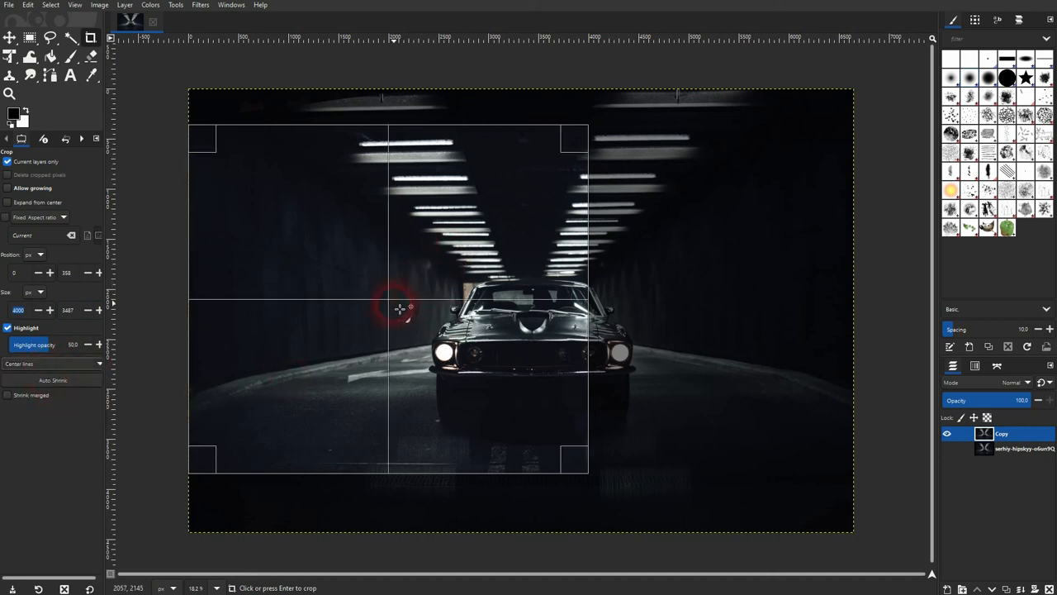
left_click_drag(400, 310, 542, 334)
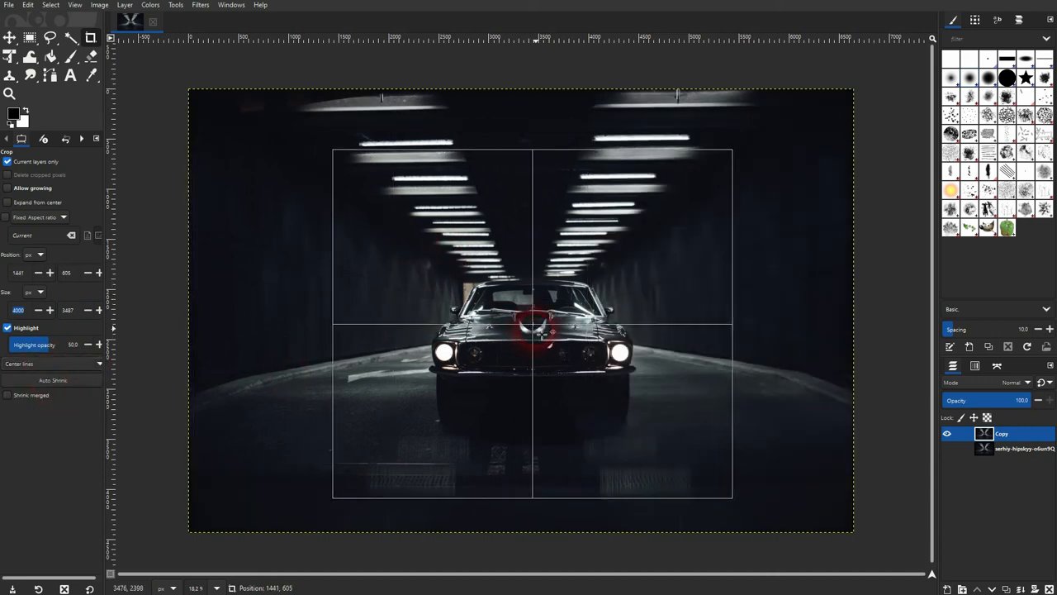
left_click(52, 363)
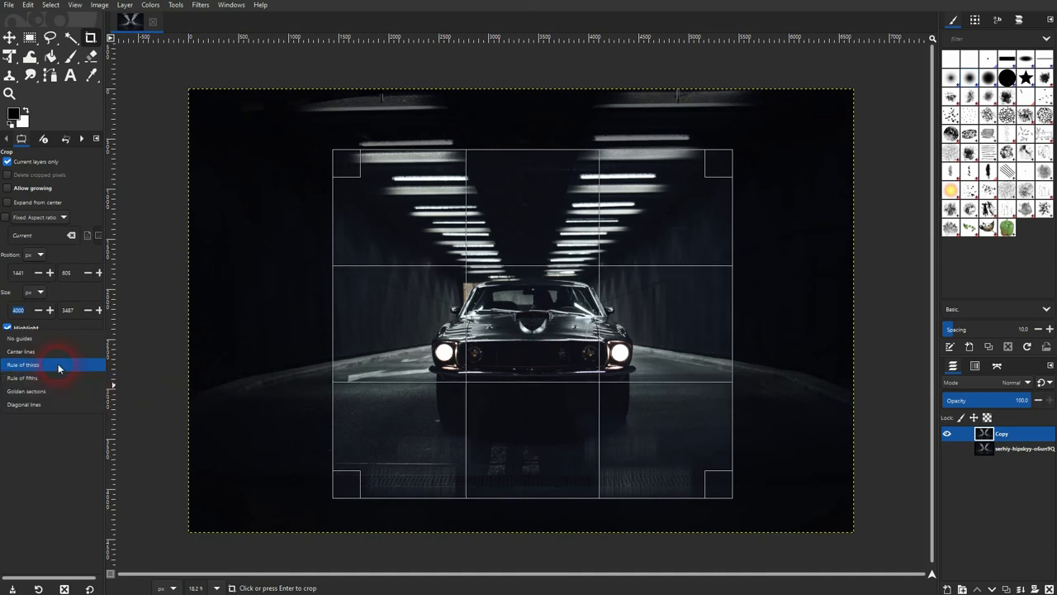
left_click(26, 377)
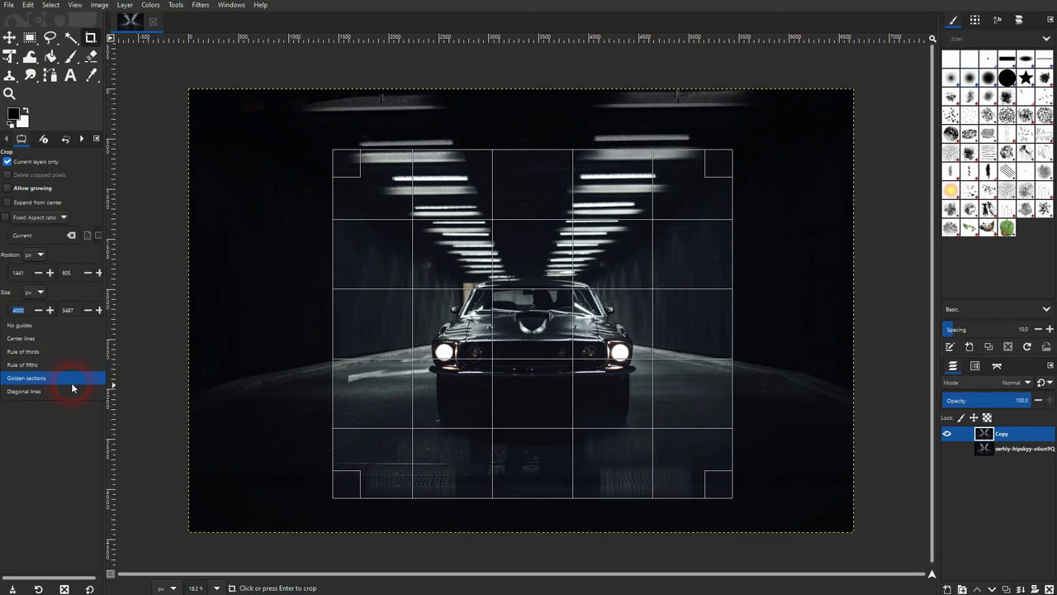
left_click(23, 365)
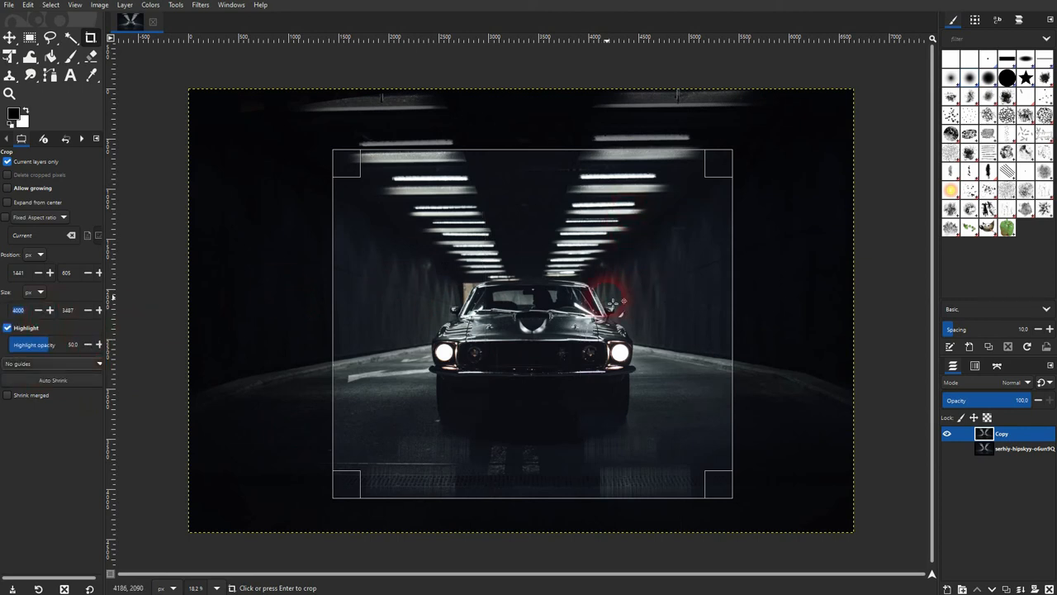
left_click(53, 364)
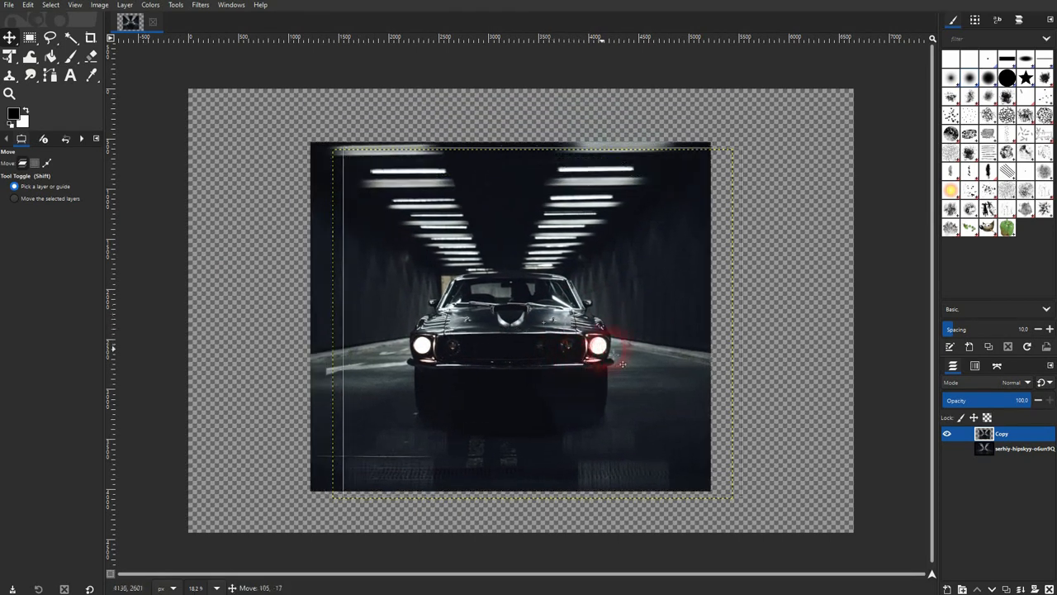
Move the cropped car picture to the centre of the transparent canvas.
left_click_drag(624, 364, 754, 345)
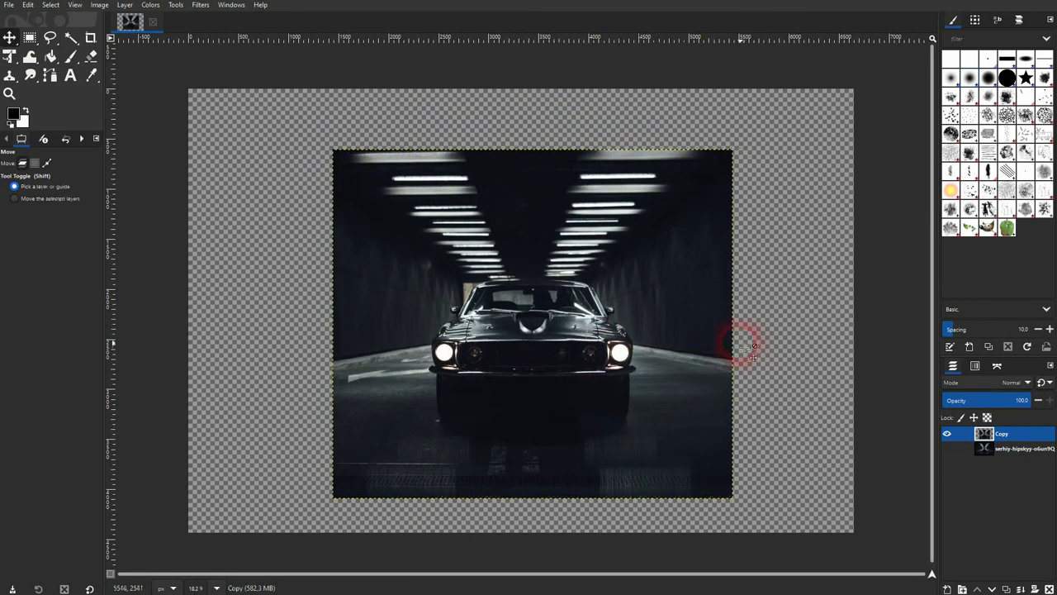